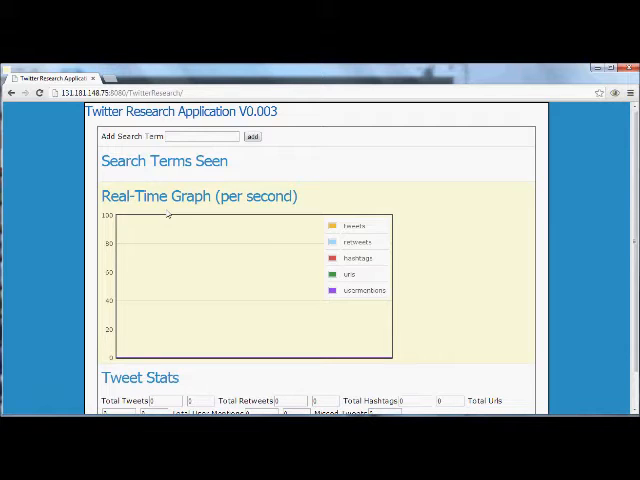
pyautogui.moveTo(202, 216)
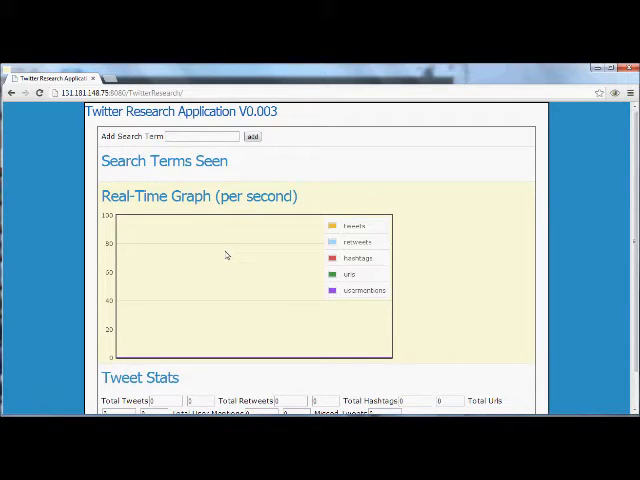
pyautogui.moveTo(232, 218)
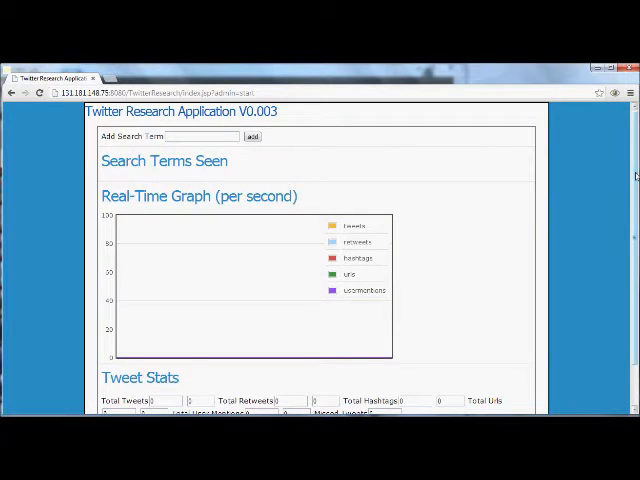
# Step: Add 'twitter' as a tracked search term so it appears under Search Terms Seen
pyautogui.scroll(-3)
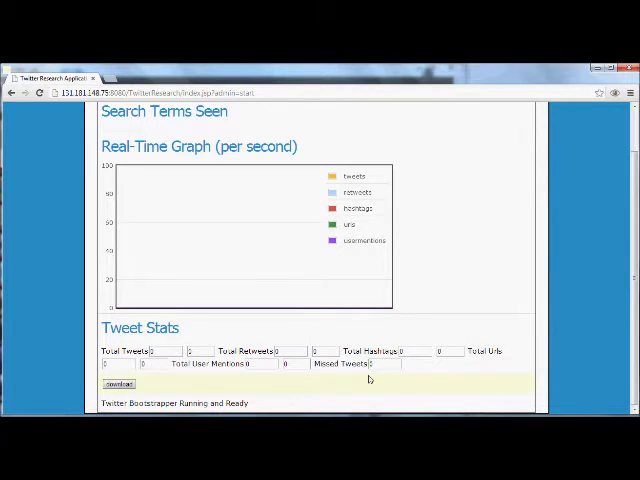
pyautogui.scroll(3)
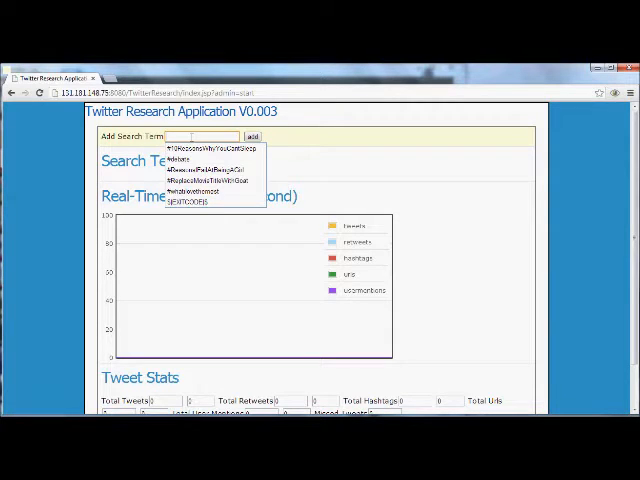
pyautogui.write('tw')
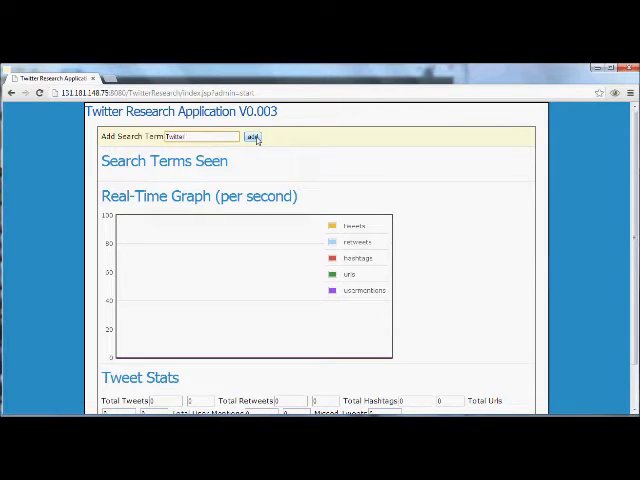
pyautogui.click(252, 136)
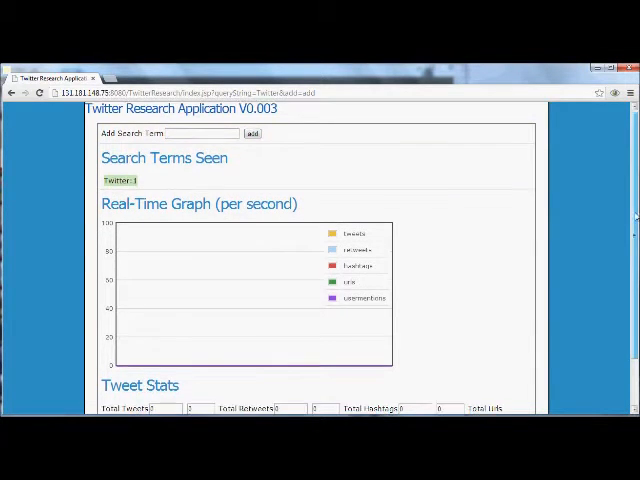
pyautogui.scroll(-3)
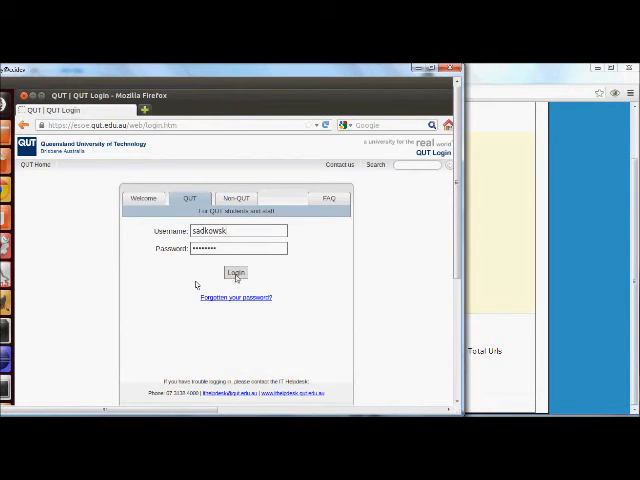
# Step: Submit the QUT login with the entered username and password
pyautogui.click(236, 272)
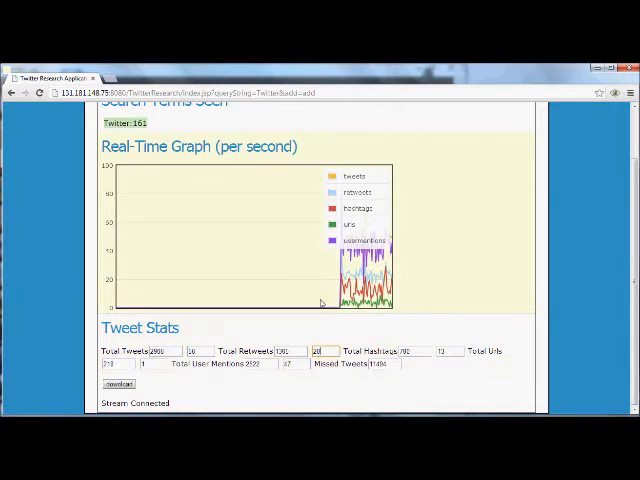
pyautogui.moveTo(448, 296)
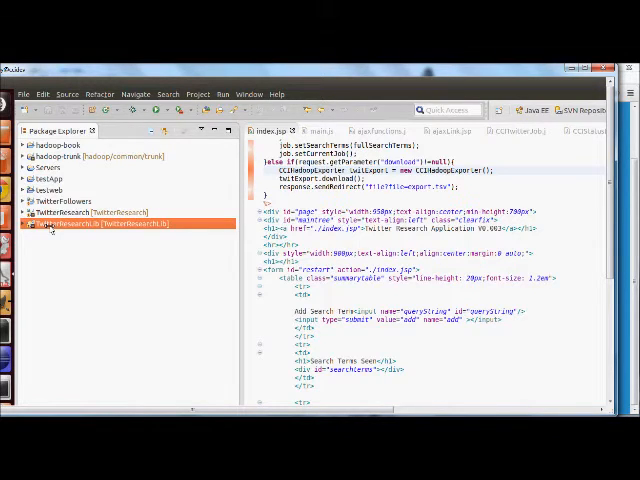
# Step: Expand the TwitterResearch project and its src package to show the Java class files
pyautogui.click(20, 224)
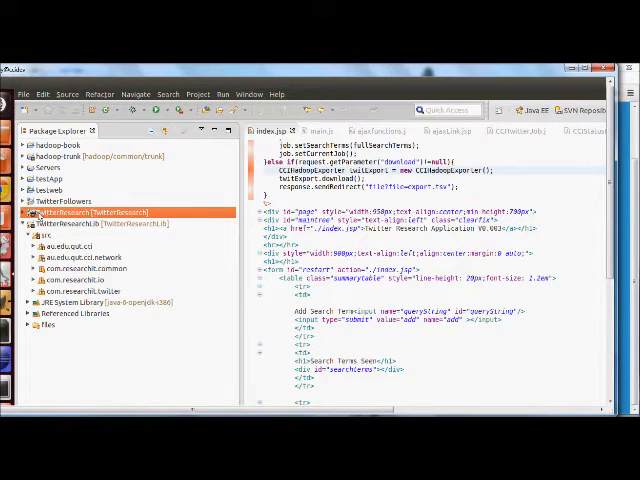
pyautogui.click(26, 212)
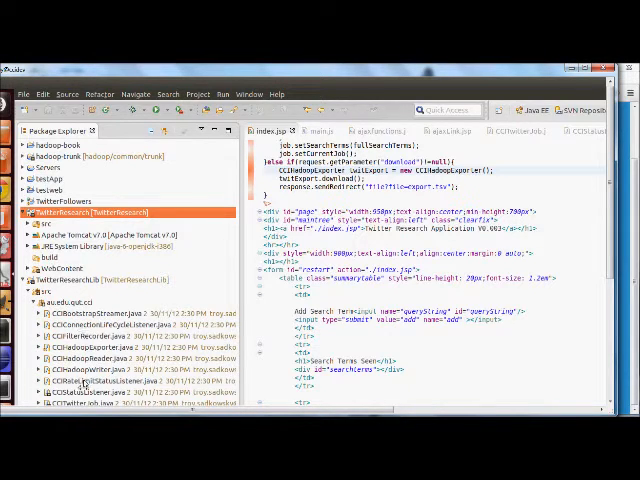
# Step: View CCStatusListener.java and read through its onStatus tweet-handling database code
pyautogui.doubleClick(96, 404)
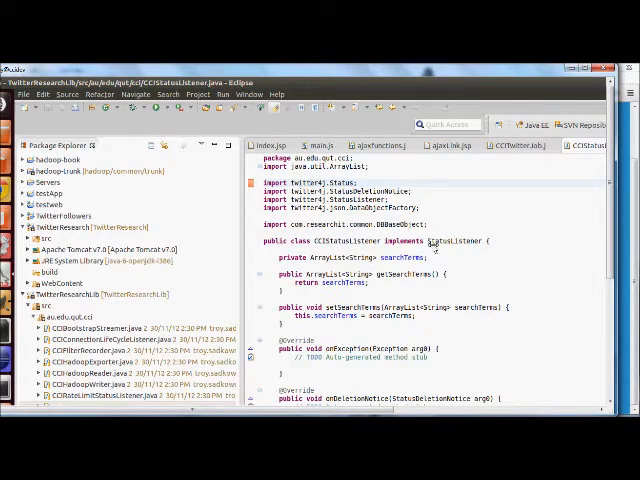
pyautogui.moveTo(436, 242)
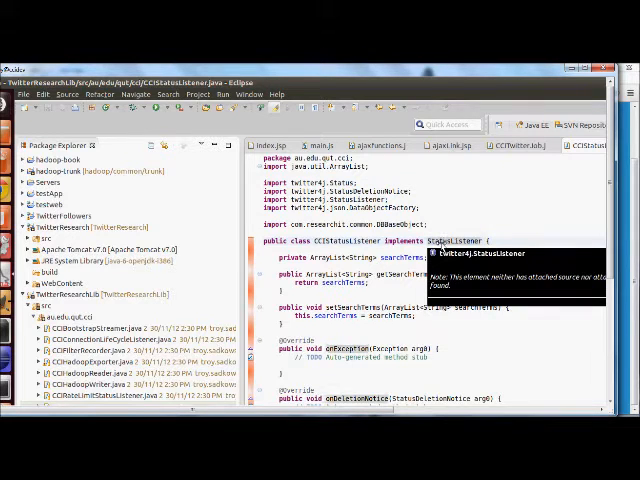
pyautogui.moveTo(408, 252)
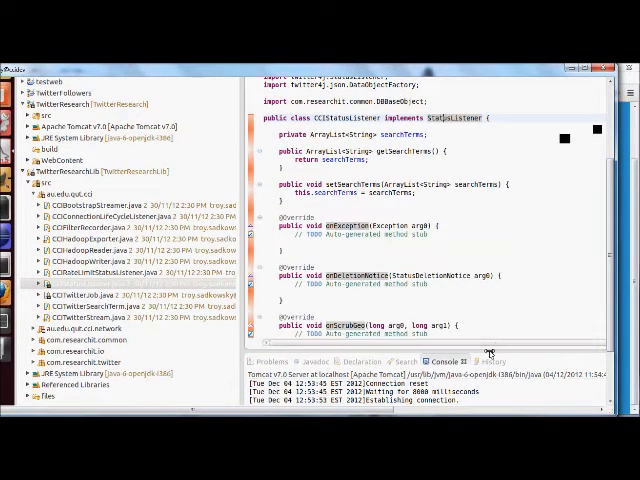
pyautogui.moveTo(520, 400)
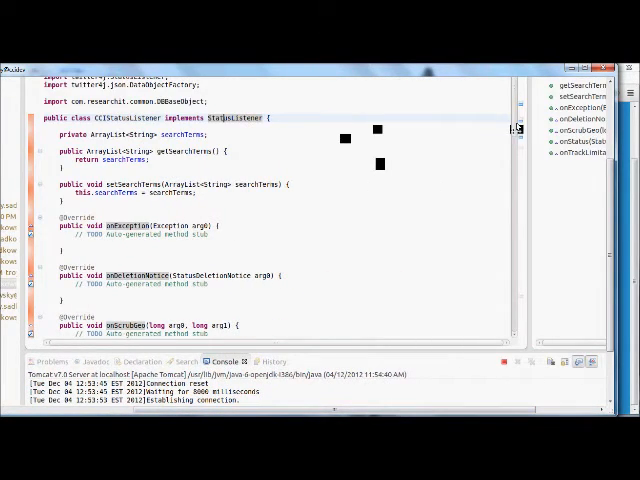
pyautogui.scroll(-3)
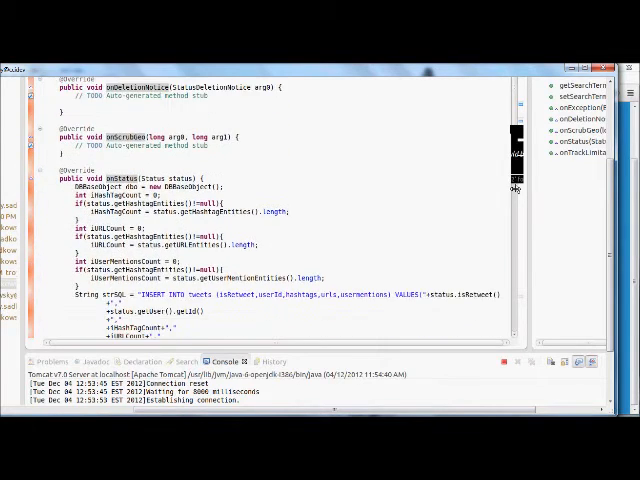
pyautogui.scroll(-3)
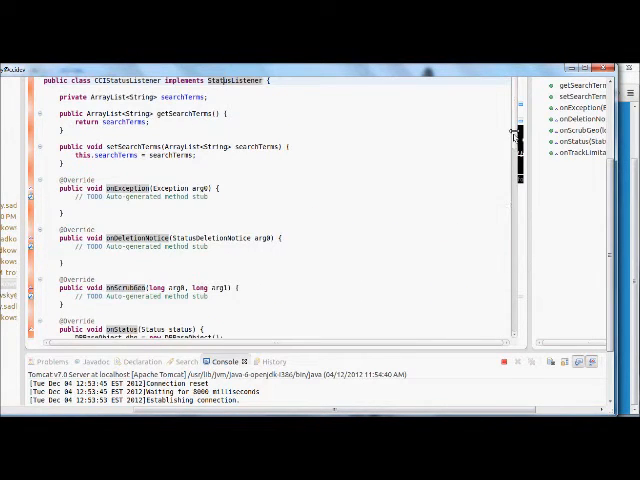
pyautogui.scroll(-3)
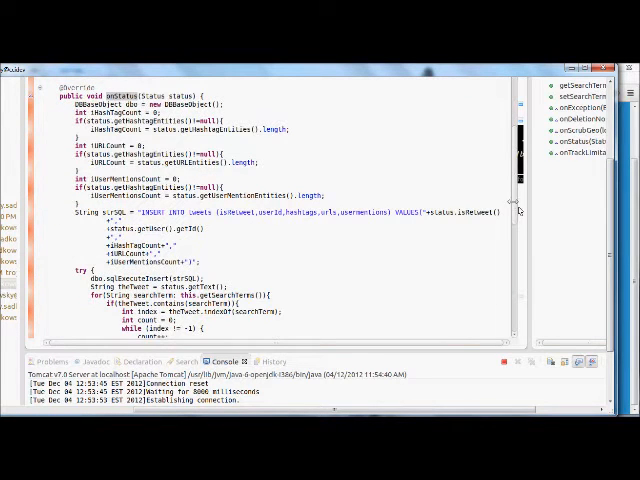
pyautogui.scroll(-3)
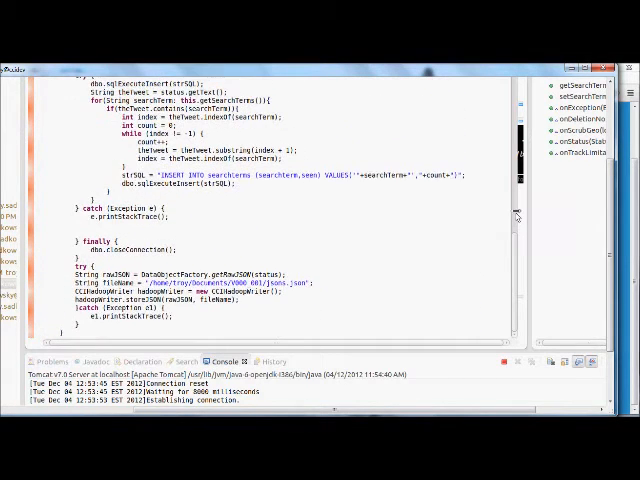
pyautogui.scroll(3)
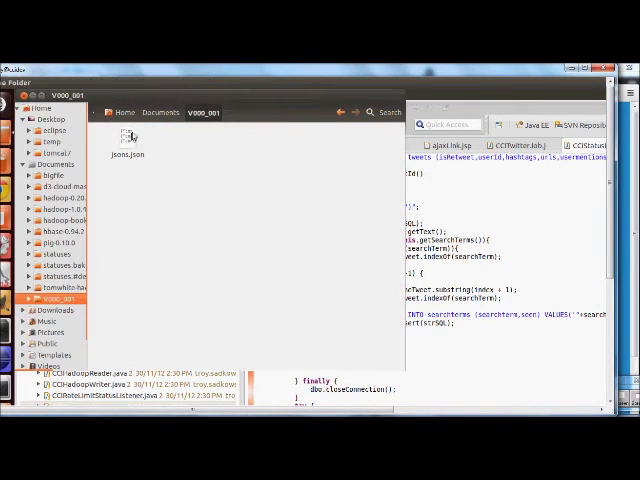
# Step: View the json.json tweet dump in a text editor to show the raw tweet JSON
pyautogui.rightClick(128, 140)
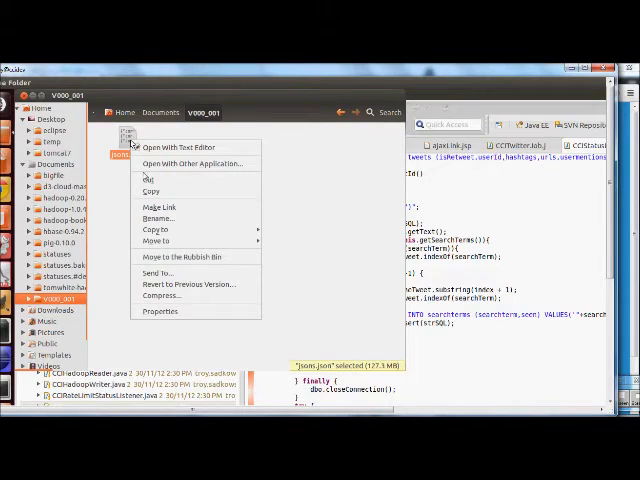
pyautogui.click(160, 310)
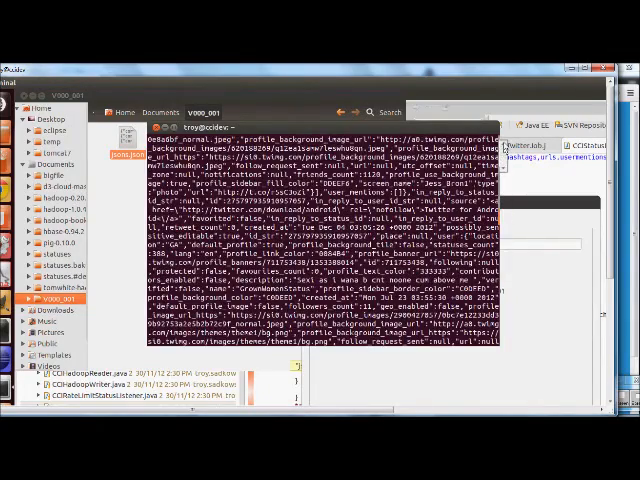
pyautogui.scroll(-3)
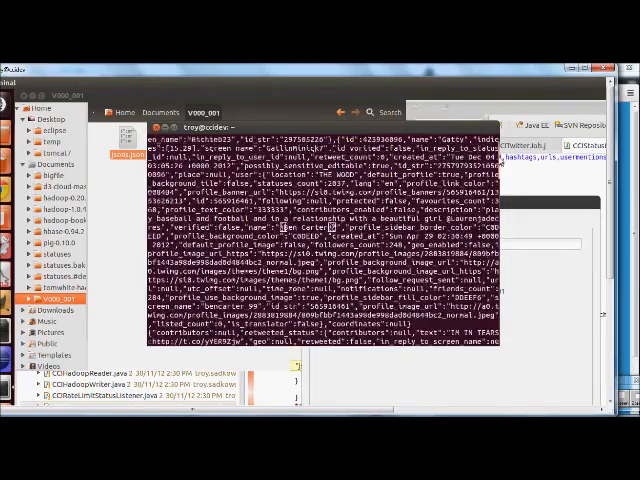
pyautogui.scroll(-3)
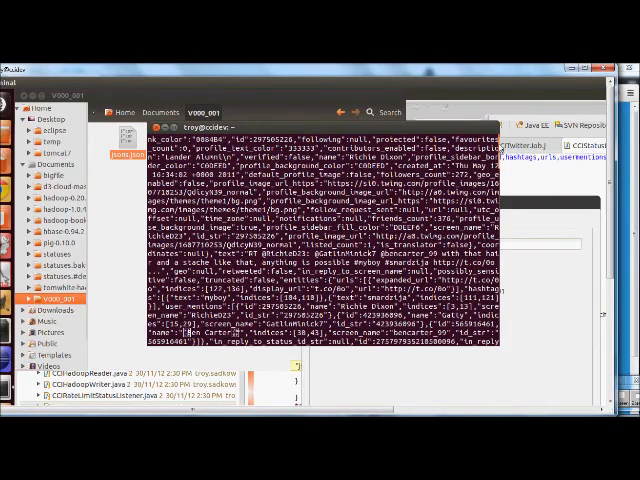